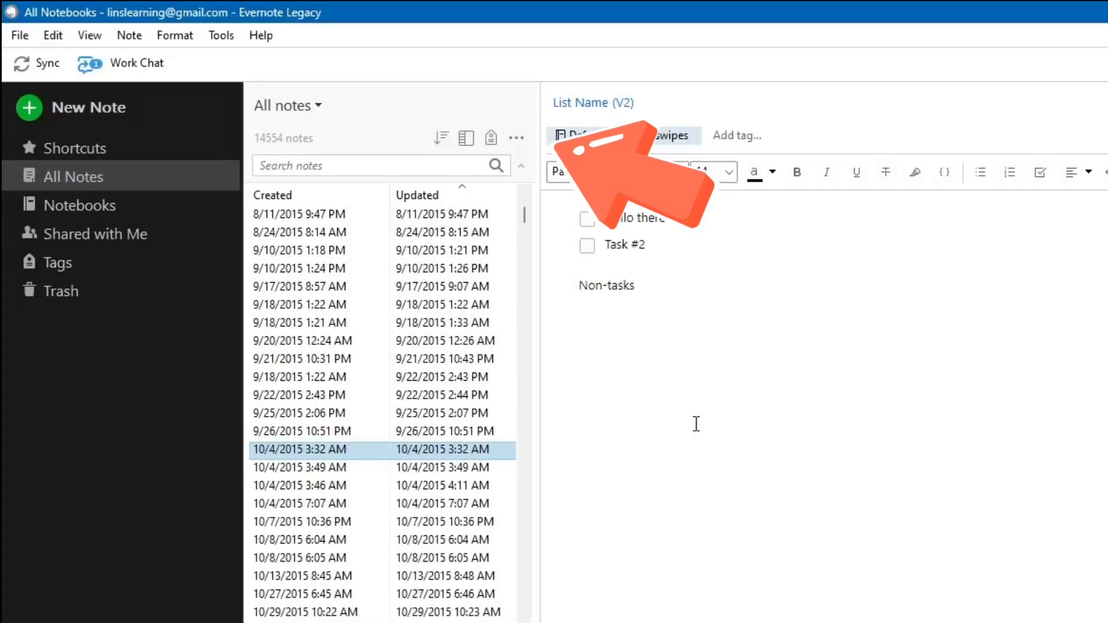
Step: Show the More actions dropdown above the note list to reveal Export Notes
{"action": "left_click", "coordinate": [515, 138]}
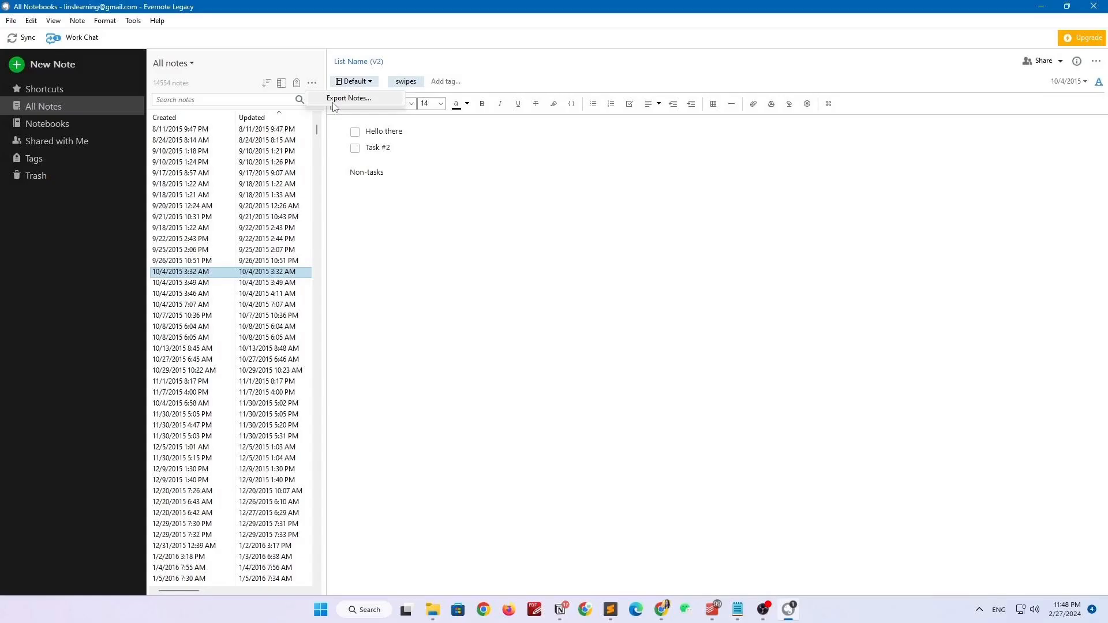
Step: Export all 14,554 notes as multiple Web Pages (.html) and review the export options
{"action": "left_click", "coordinate": [348, 97]}
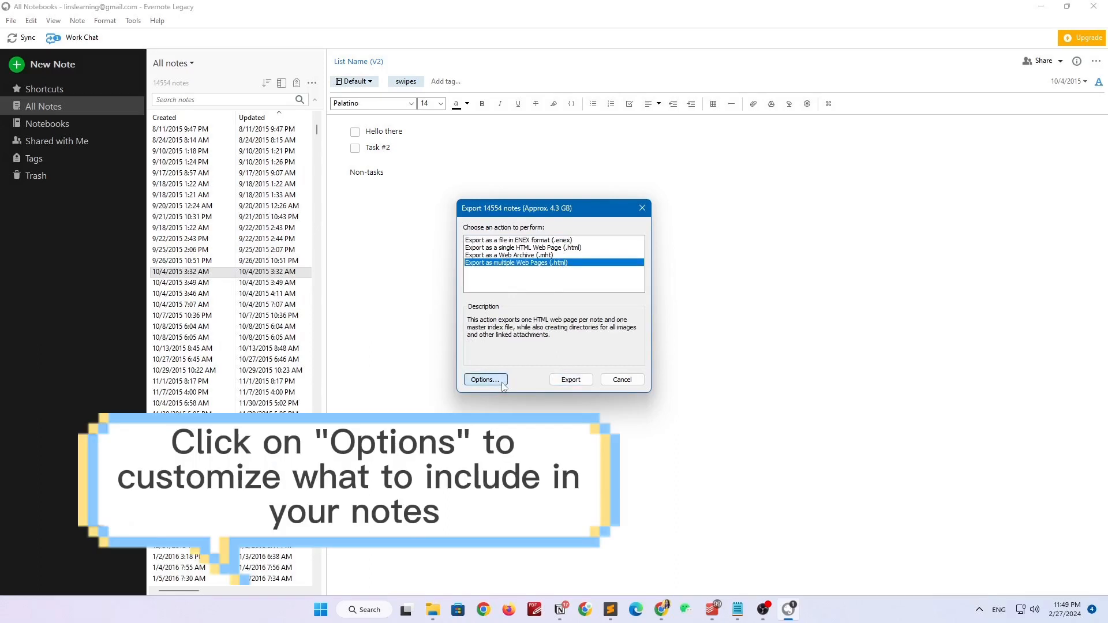
{"action": "left_click", "coordinate": [484, 380]}
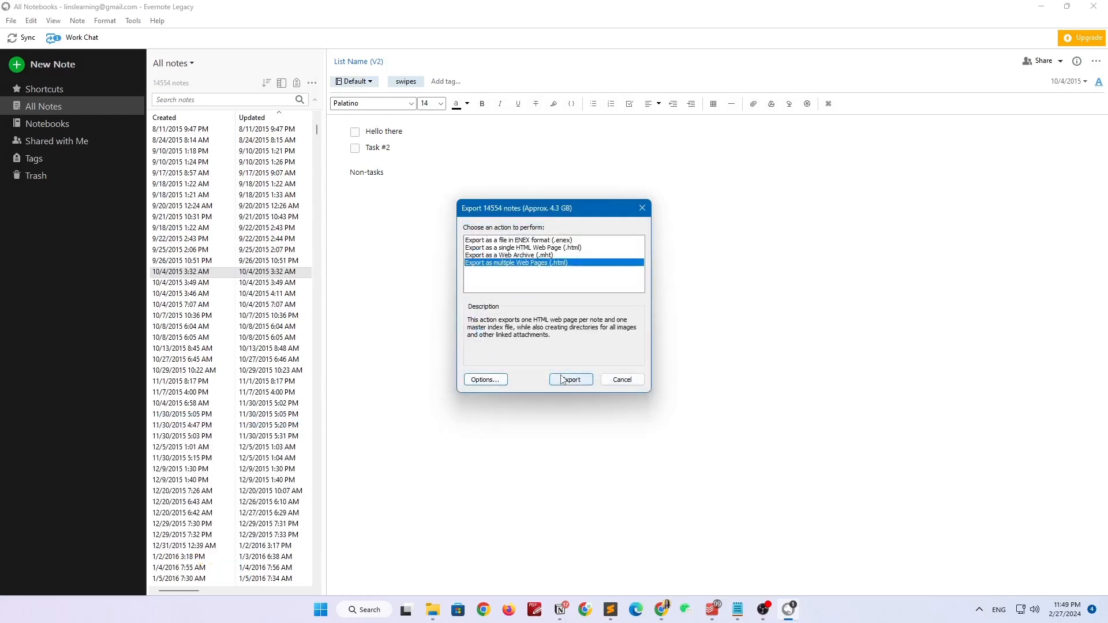
Step: Export the notes into the Evernote Export folder, starting the progress dialog
{"action": "left_click", "coordinate": [570, 379]}
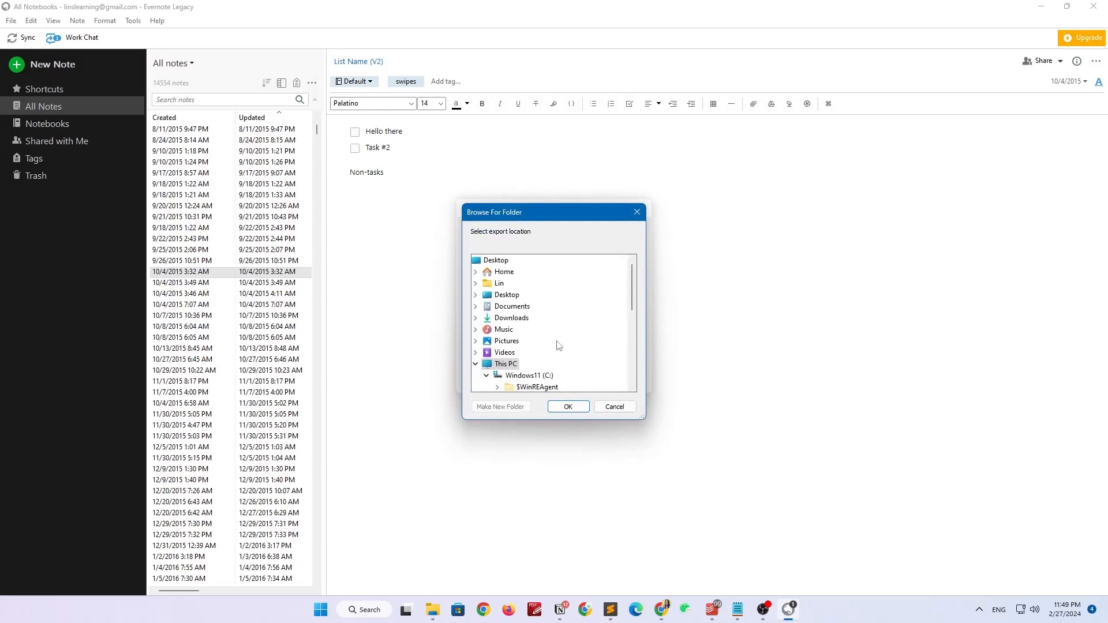
{"action": "left_click", "coordinate": [499, 406]}
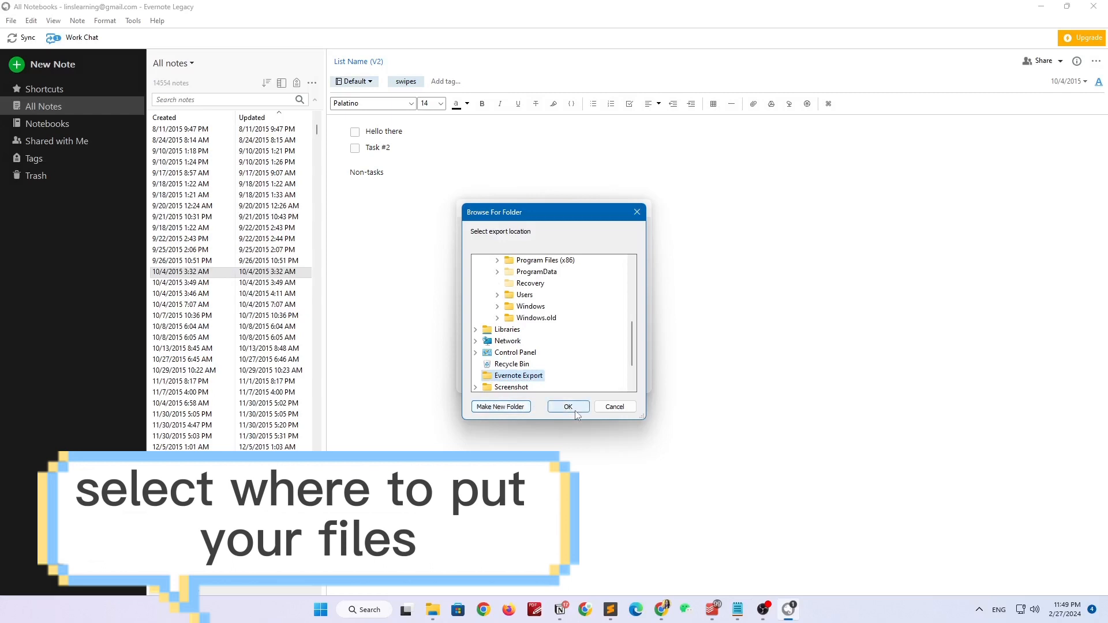
{"action": "left_click", "coordinate": [567, 406]}
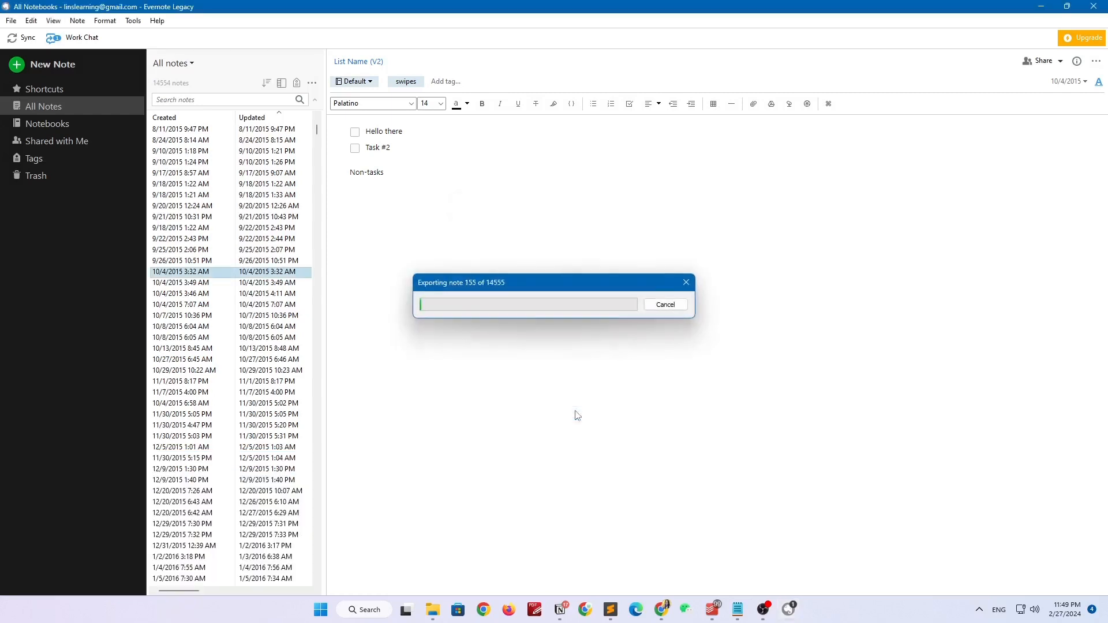